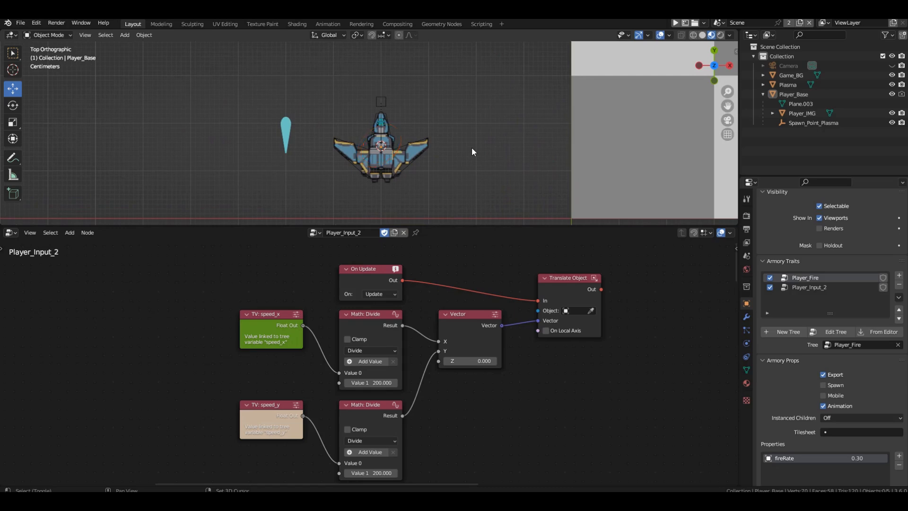
# - Snap the cursor, add a plane scaled to 0.485 with scale applied, and move it left of the ship
pyautogui.press('shift+s')
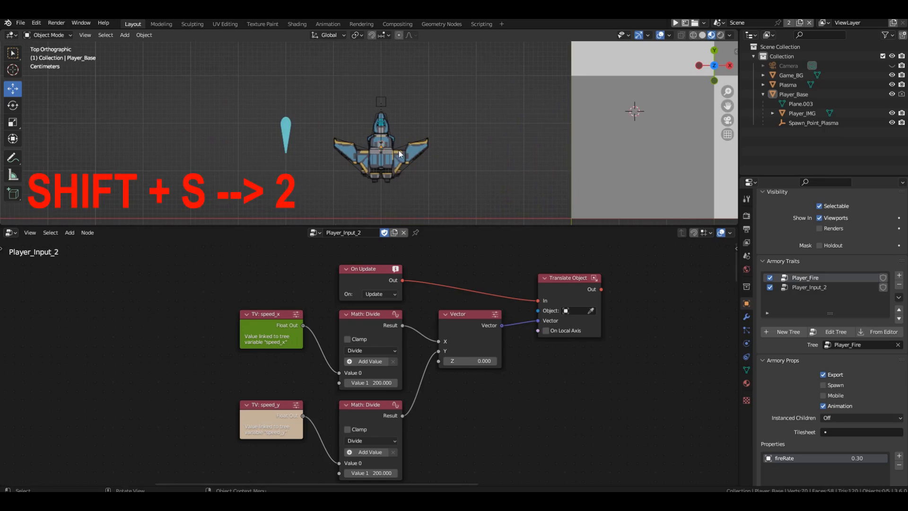
pyautogui.press('shift+s')
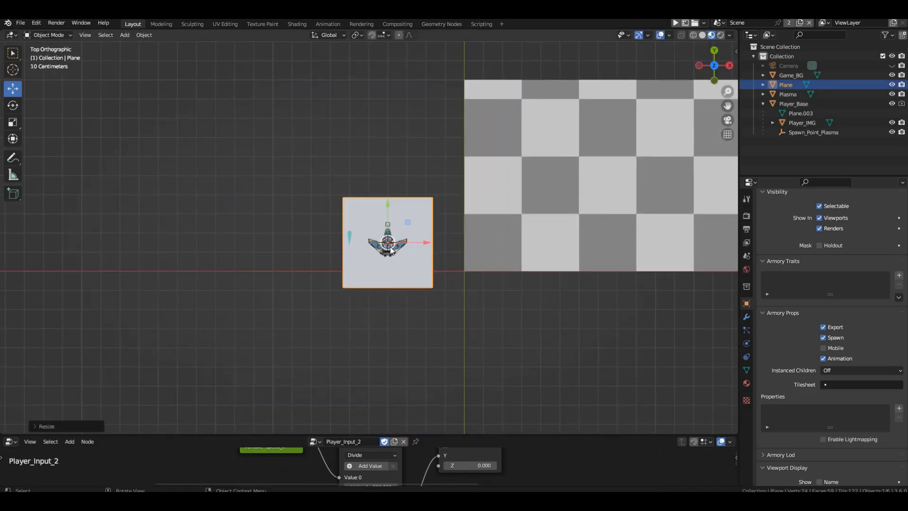
pyautogui.press('s')
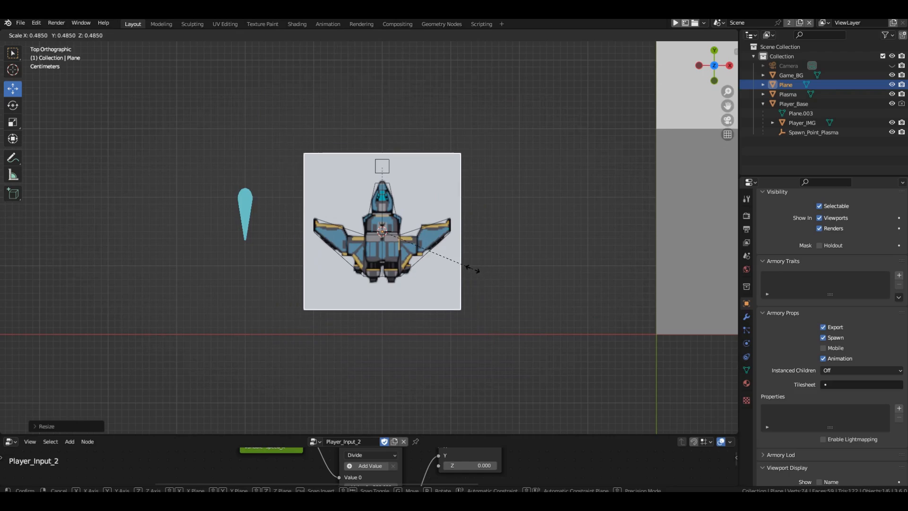
pyautogui.press('ctrl+a')
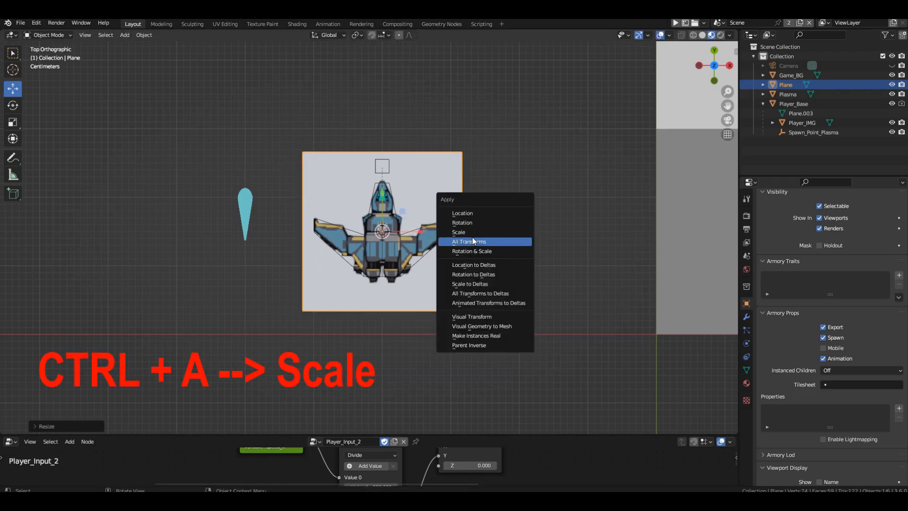
pyautogui.click(457, 232)
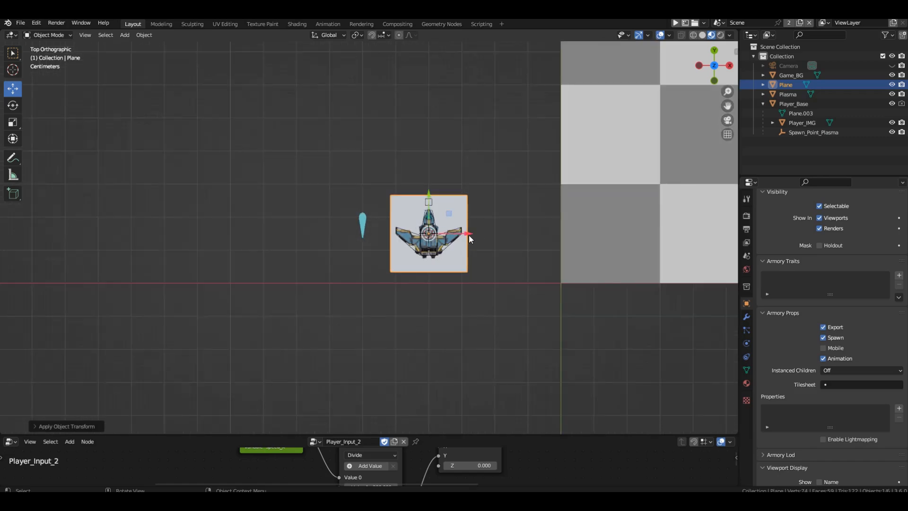
pyautogui.moveTo(429, 233); pyautogui.dragTo(295, 234)
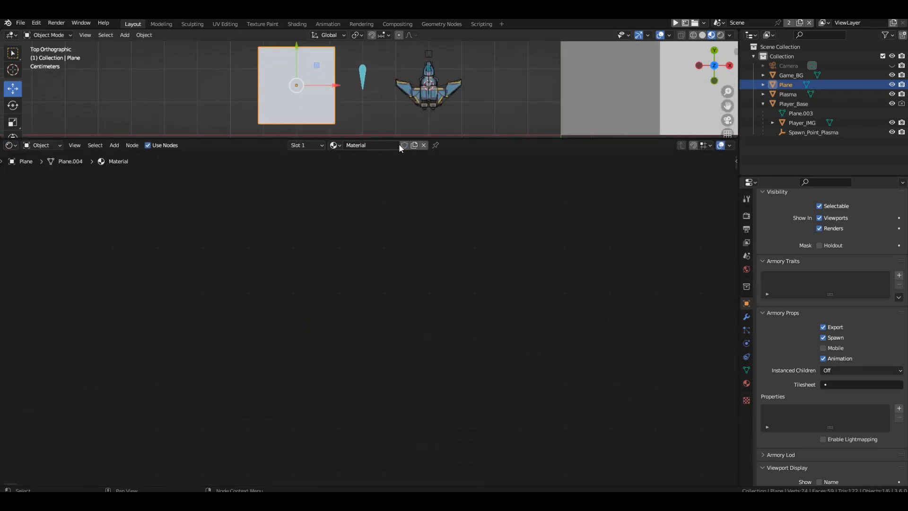
# - Rename the plane's material to 'Rocks' and show its material properties
pyautogui.doubleClick(371, 145)
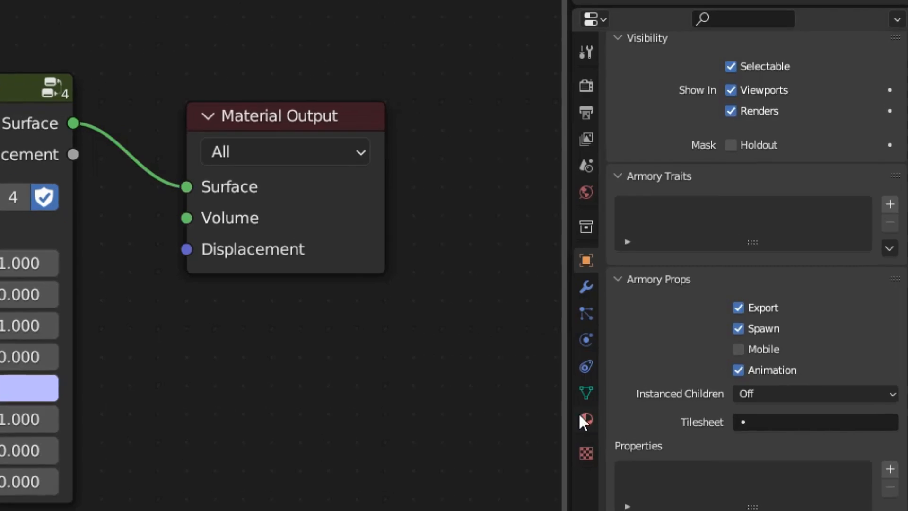
pyautogui.click(585, 419)
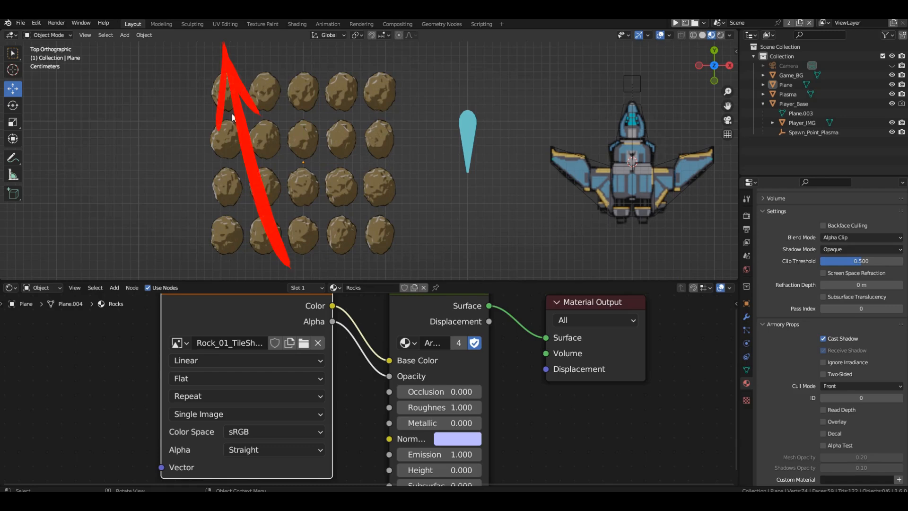
# - Enter the UV Editing workspace with the plane in Edit Mode over the rock tilesheet
pyautogui.click(225, 23)
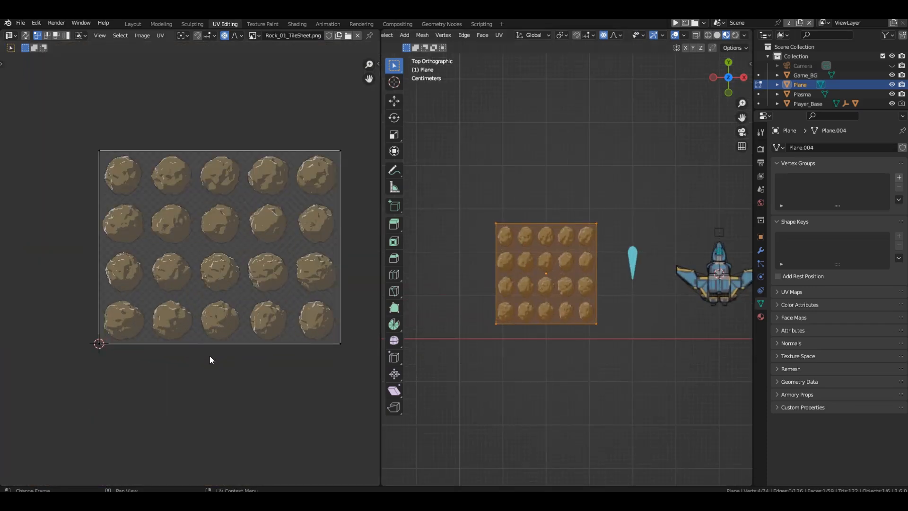
pyautogui.press('Tab')
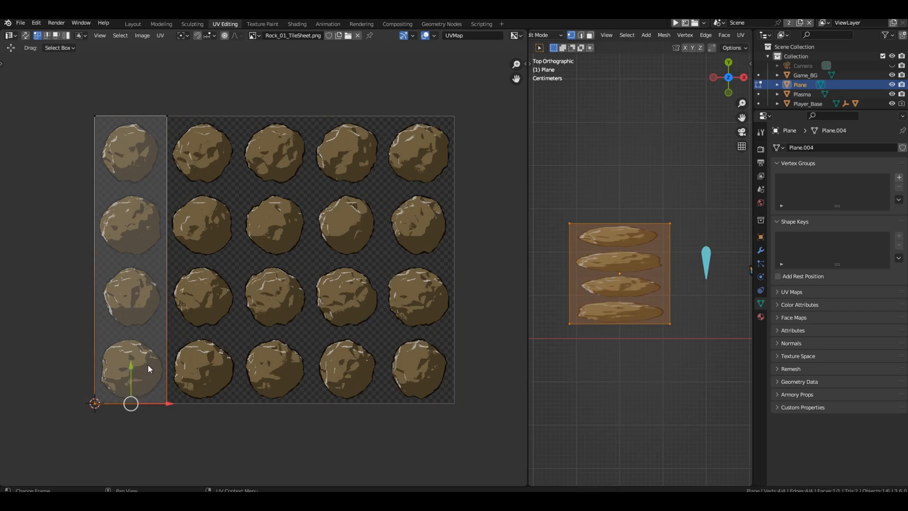
pyautogui.moveTo(131, 369); pyautogui.dragTo(130, 151)
pyautogui.write('.5')
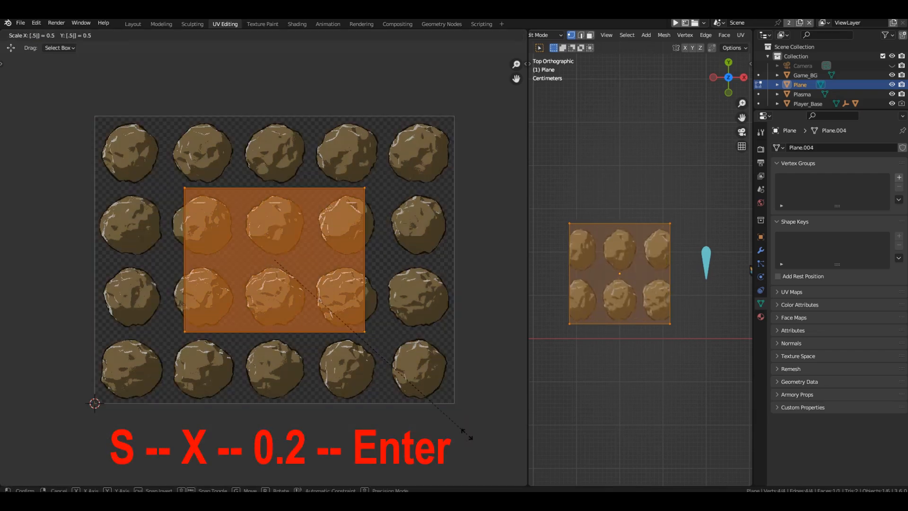
# - Scale the plane's UVs along X to 0.2 so they span one column of rocks
pyautogui.press('Enter')
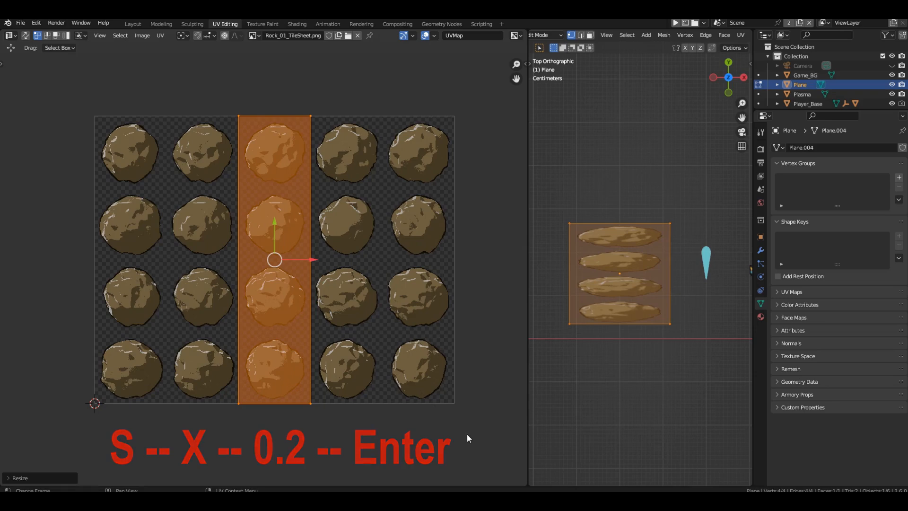
pyautogui.press('Return')
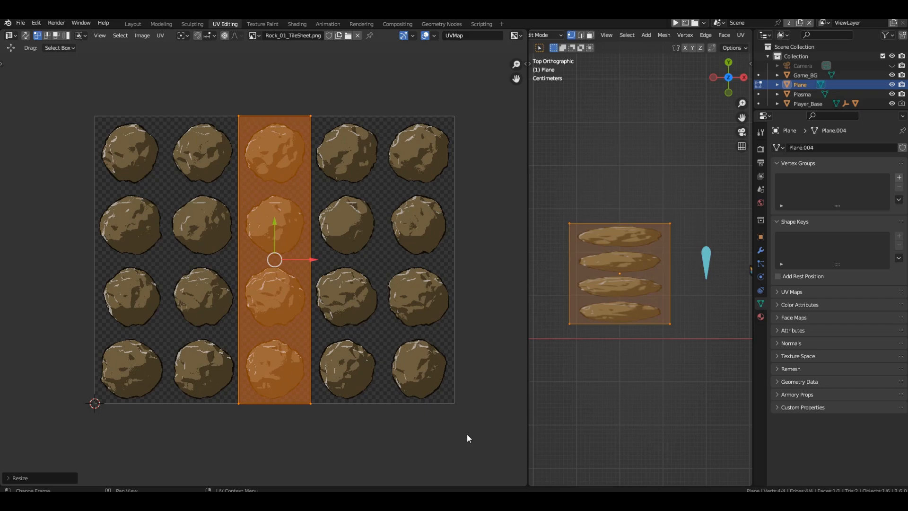
pyautogui.moveTo(318, 448)
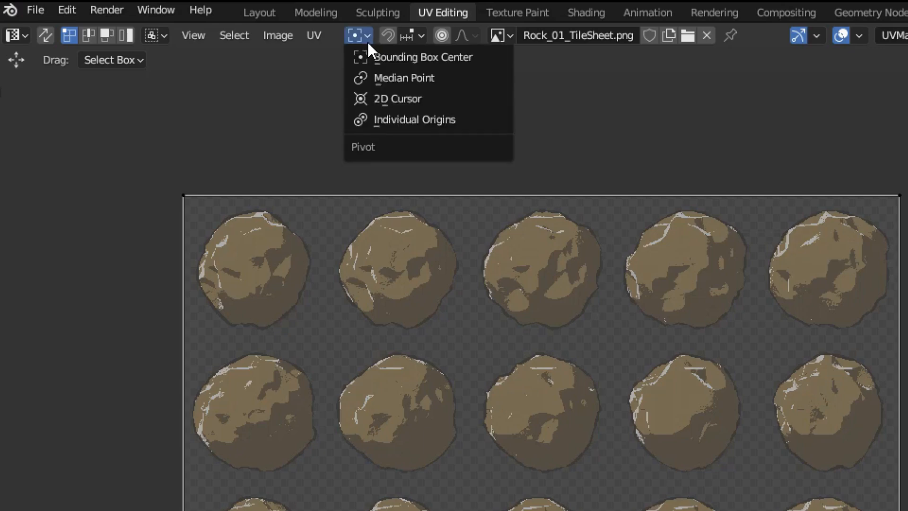
# - Set the UV pivot to the 2D cursor at 0,0 and align the strip to the first column
pyautogui.click(397, 98)
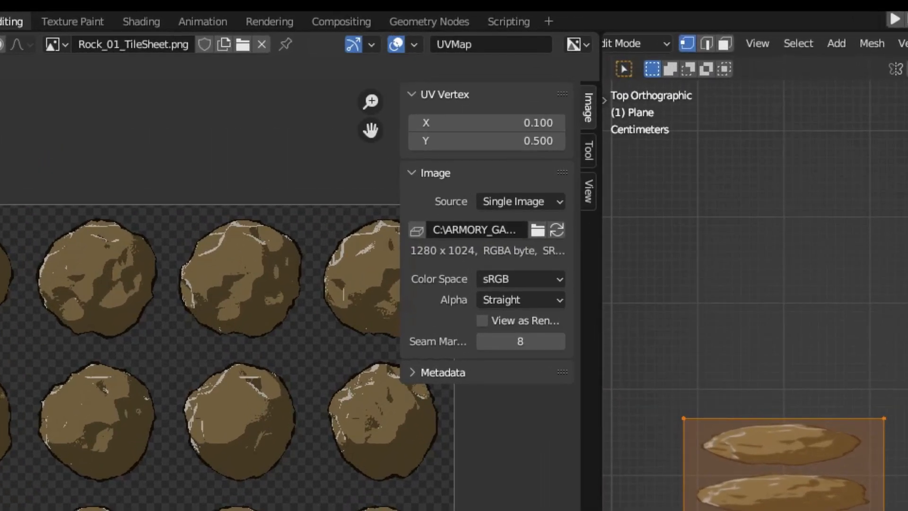
pyautogui.moveTo(569, 256)
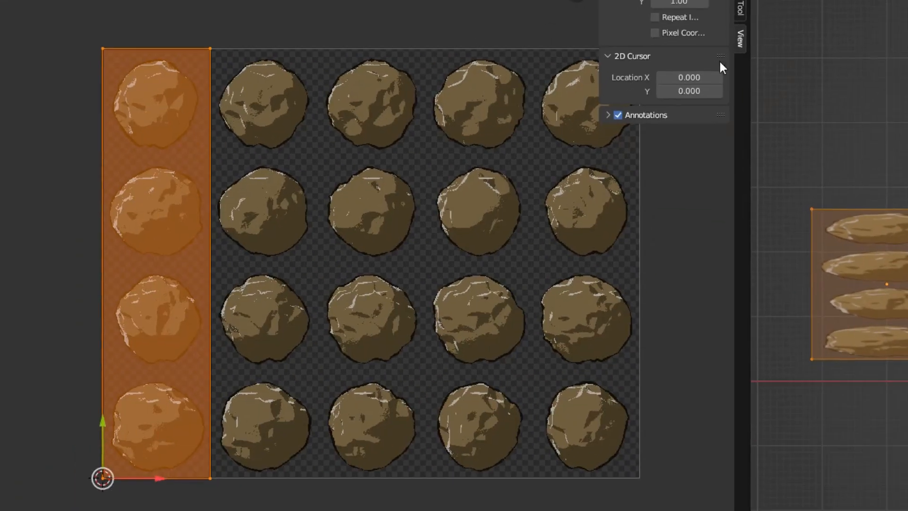
pyautogui.click(688, 91)
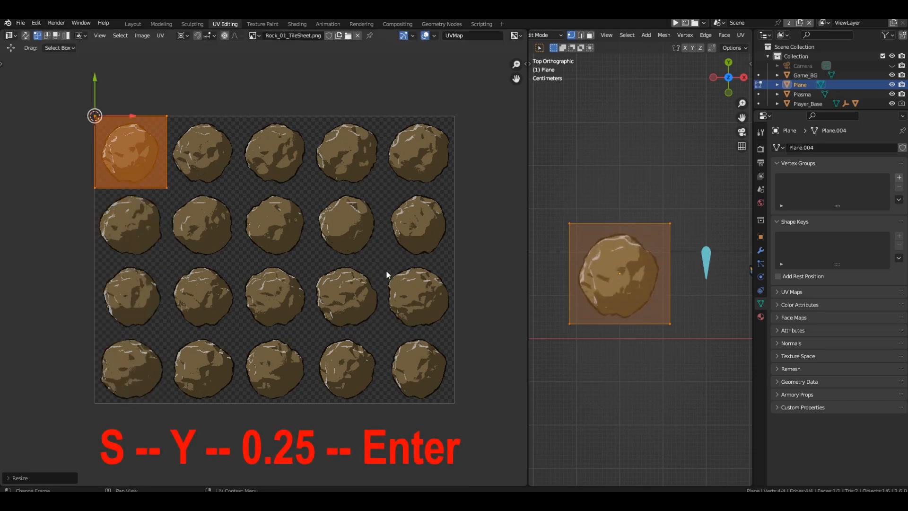
# - Shrink the UVs onto the first rock tile and return to the Layout workspace
pyautogui.press('Return')
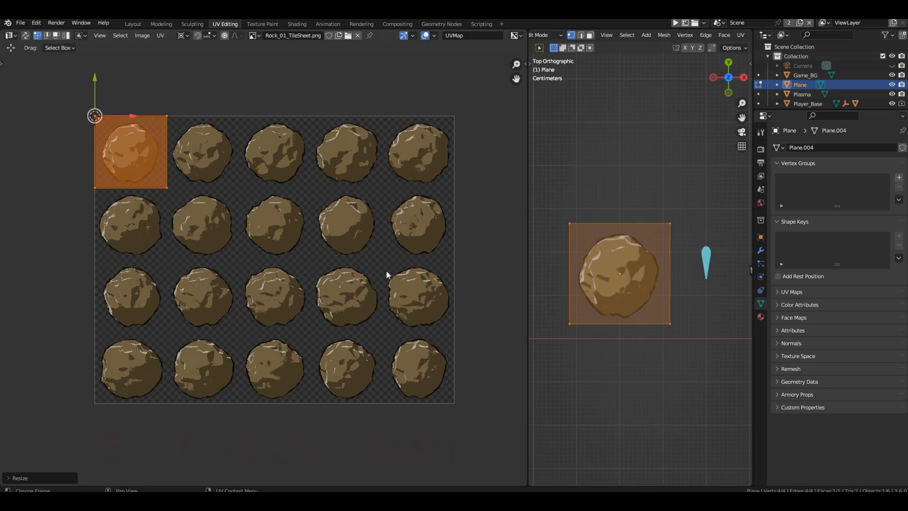
pyautogui.click(133, 24)
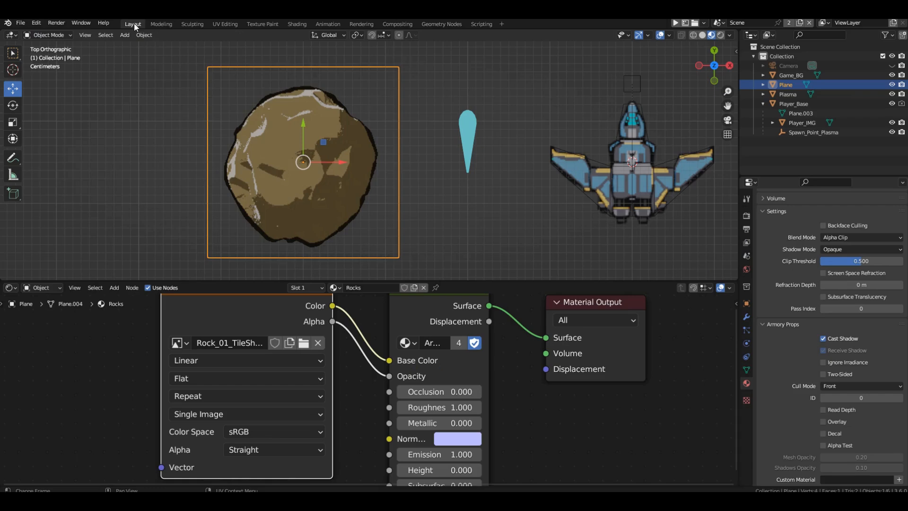
# - Snap the cursor to the rock plane and add a cylinder there
pyautogui.press('shift+s')
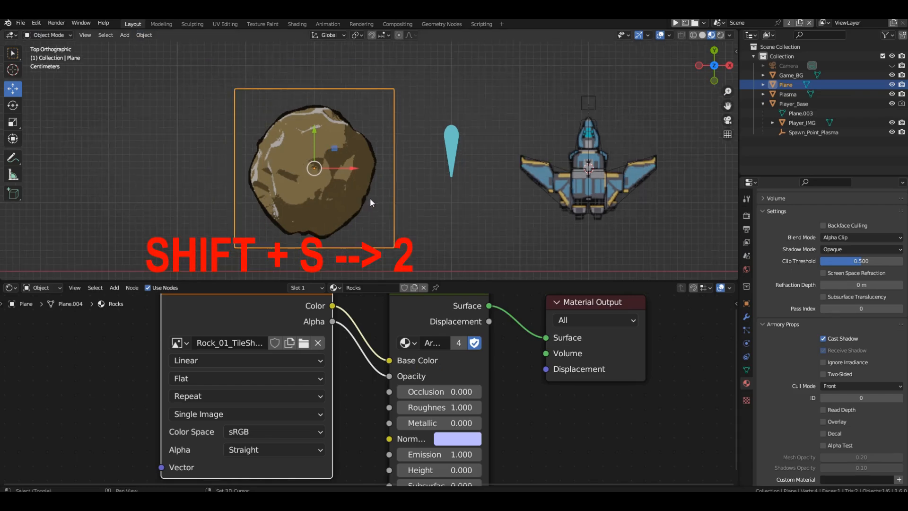
pyautogui.press('shift+s')
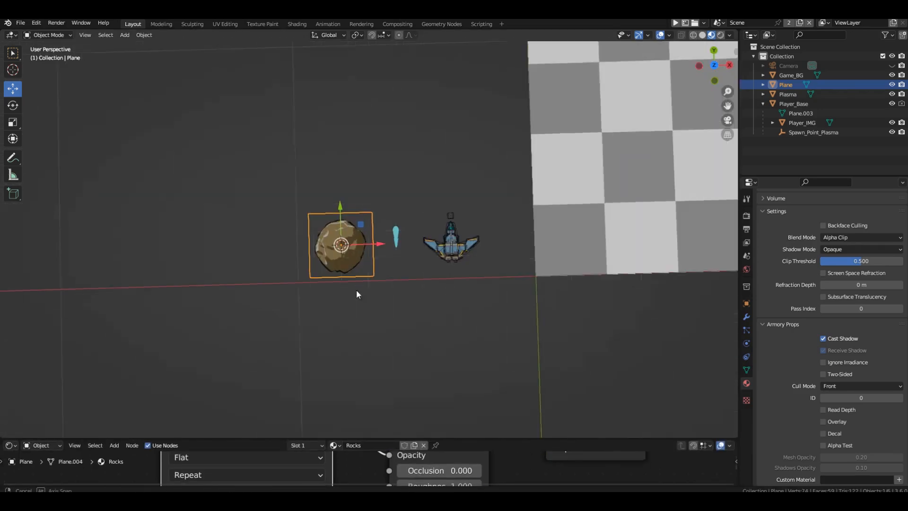
pyautogui.click(124, 35)
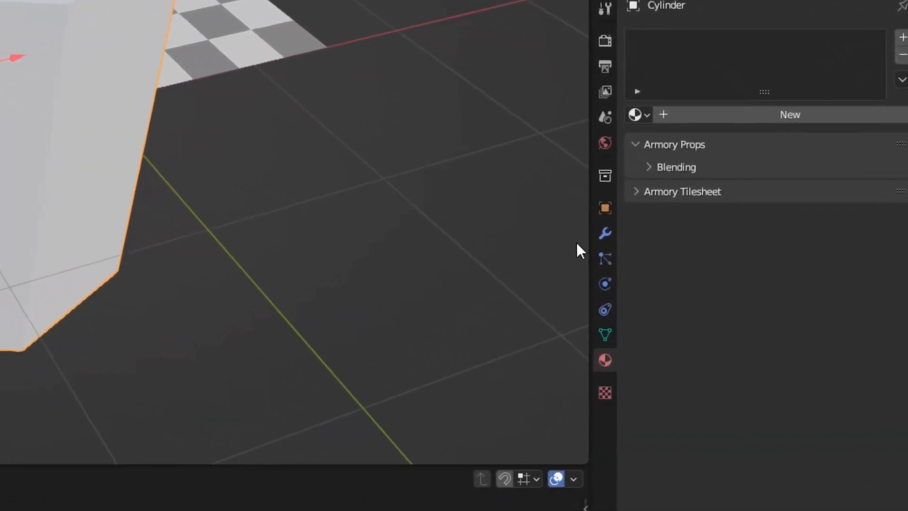
# - Set the cylinder's Viewport Display to Wire in Object Properties
pyautogui.click(591, 200)
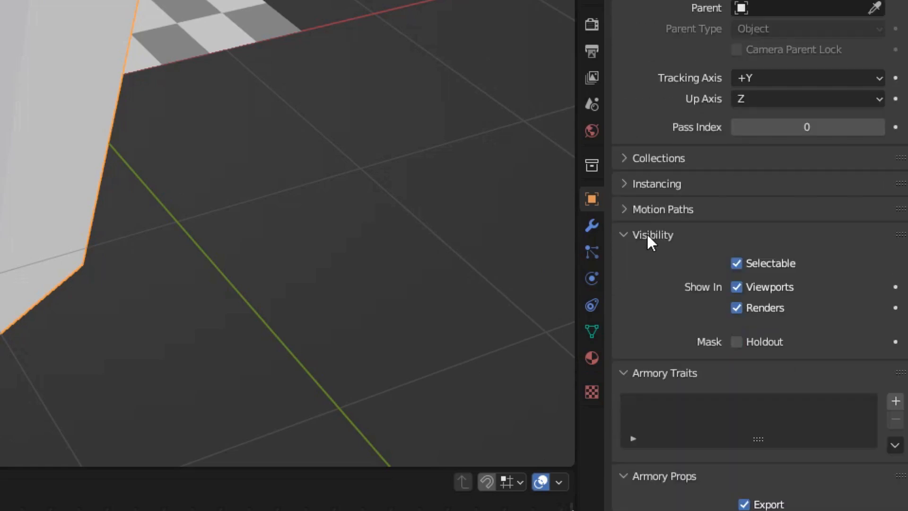
pyautogui.scroll(-3)
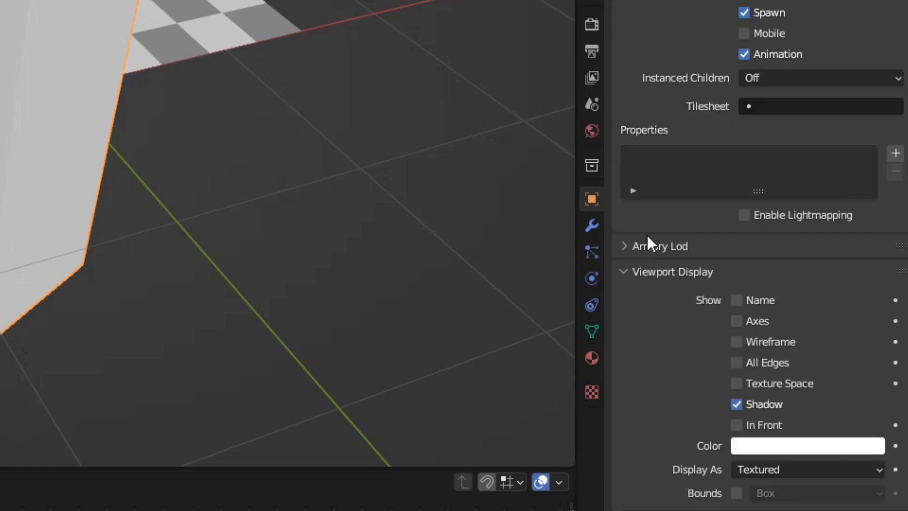
pyautogui.click(807, 469)
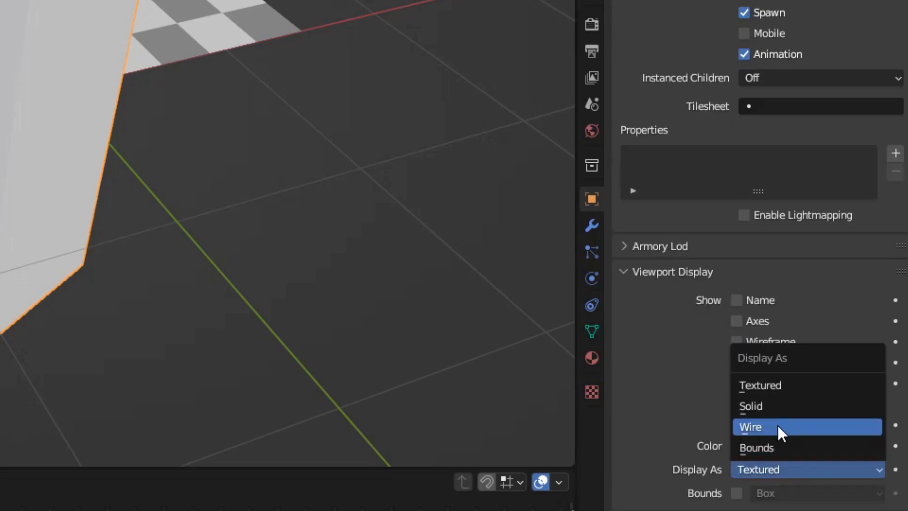
pyautogui.click(750, 427)
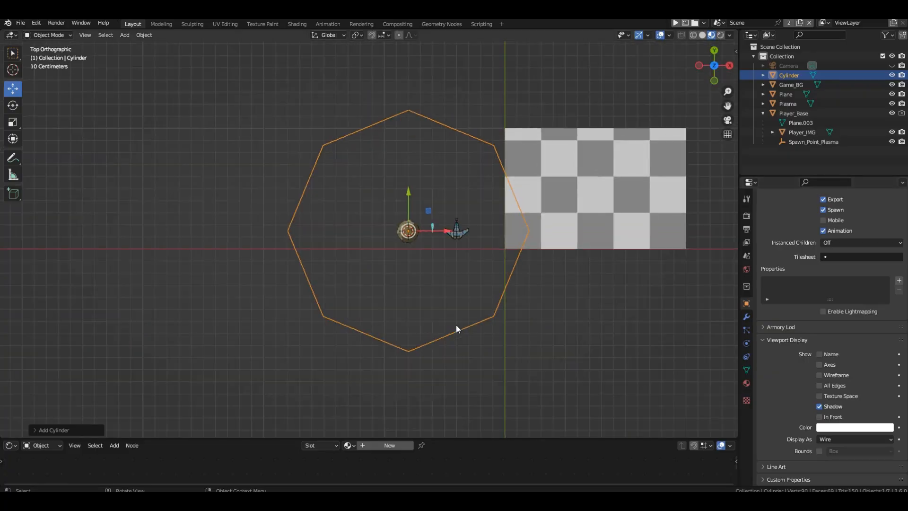
# - From front view, set the cylinder's dimensions to 0.192 × 0.192 × 0.04 m in the Item panel
pyautogui.press('s')
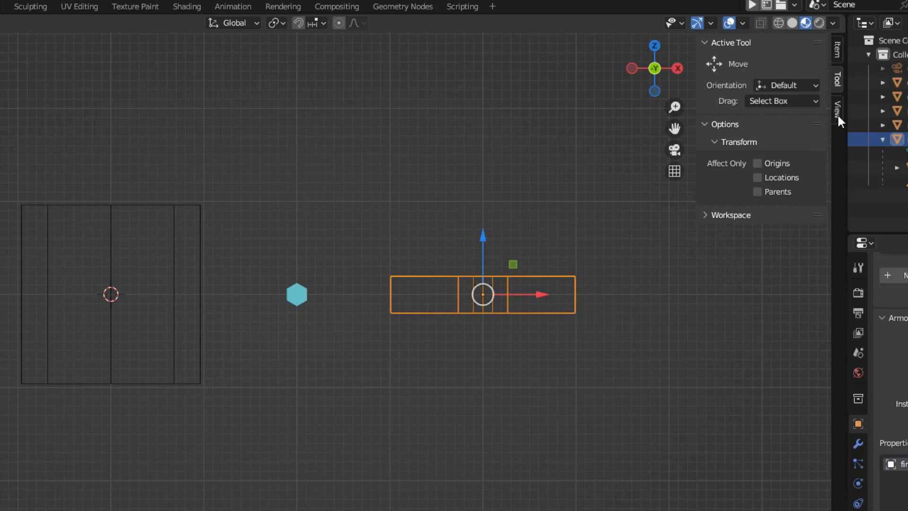
pyautogui.click(836, 49)
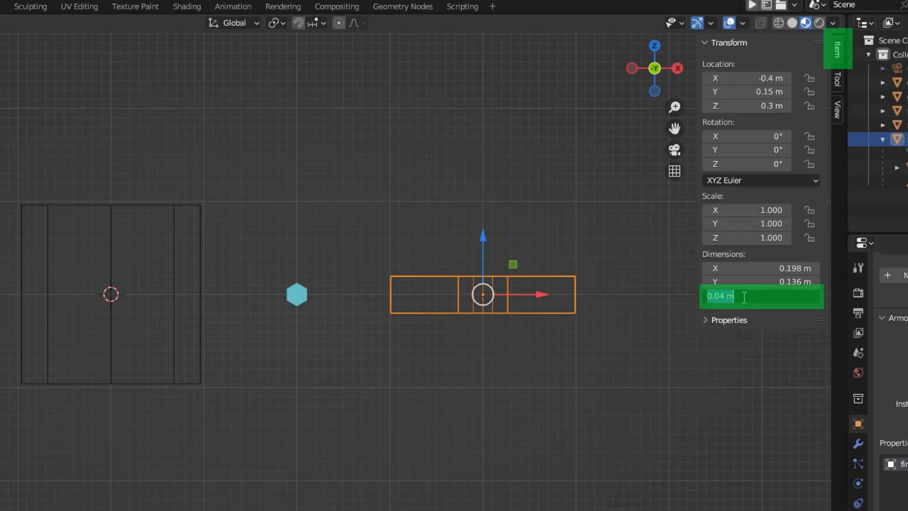
pyautogui.press('Return')
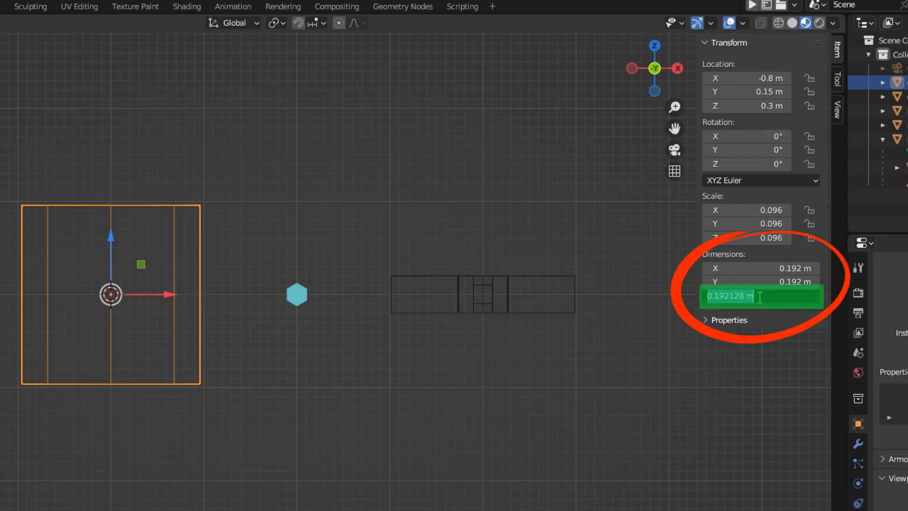
pyautogui.write('0.04 m')
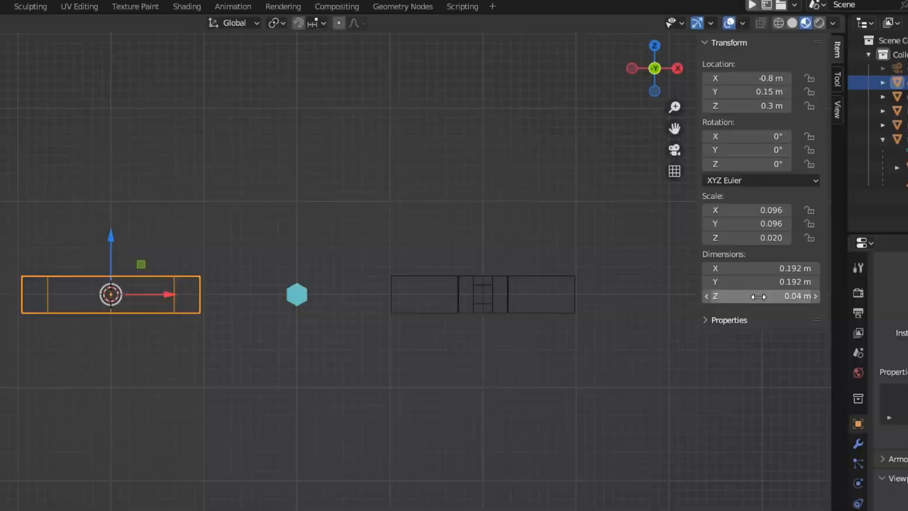
pyautogui.press('ctrl+a')
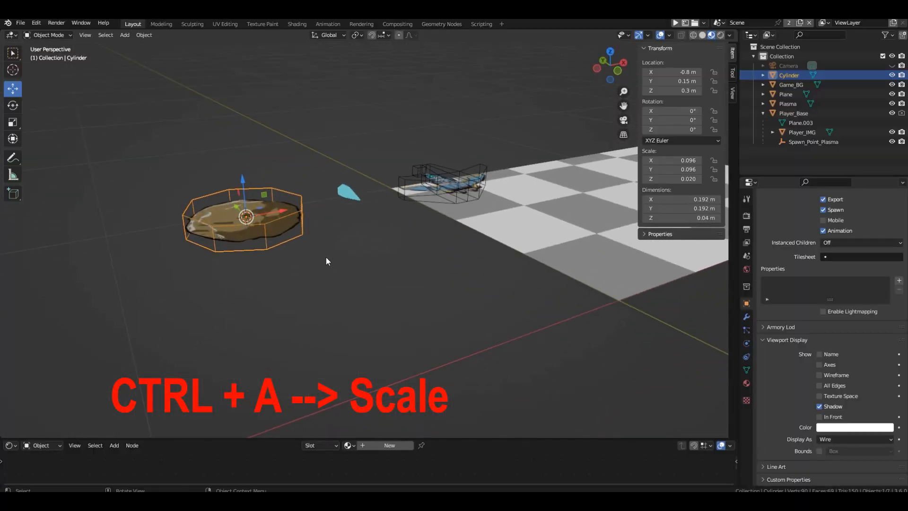
# - Apply the cylinder's scale, rename it RocK_Base, and parent RocK_IMG to it
pyautogui.press('ctrl+a')
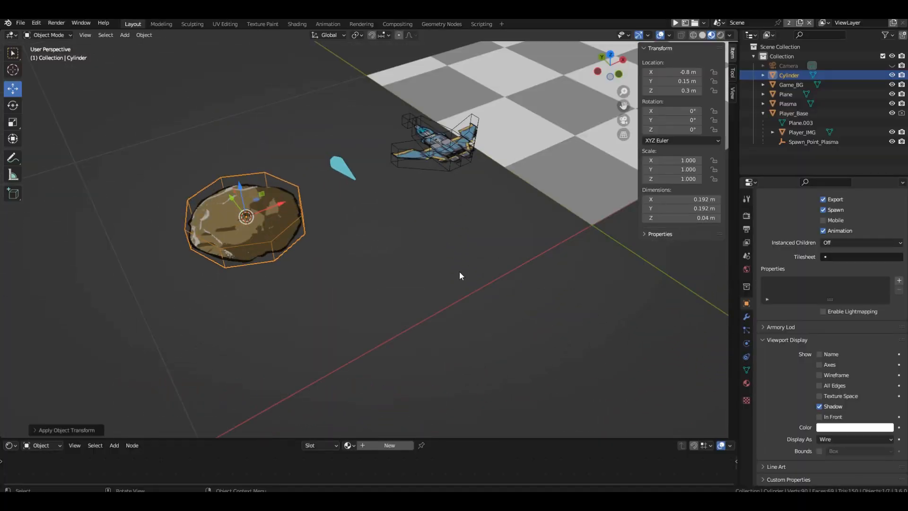
pyautogui.write('RocK_Base')
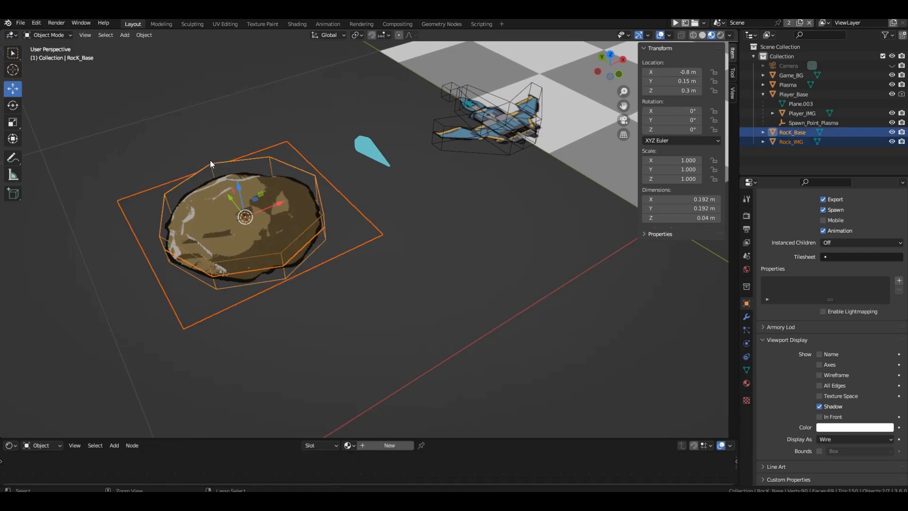
pyautogui.press('ctrl+p')
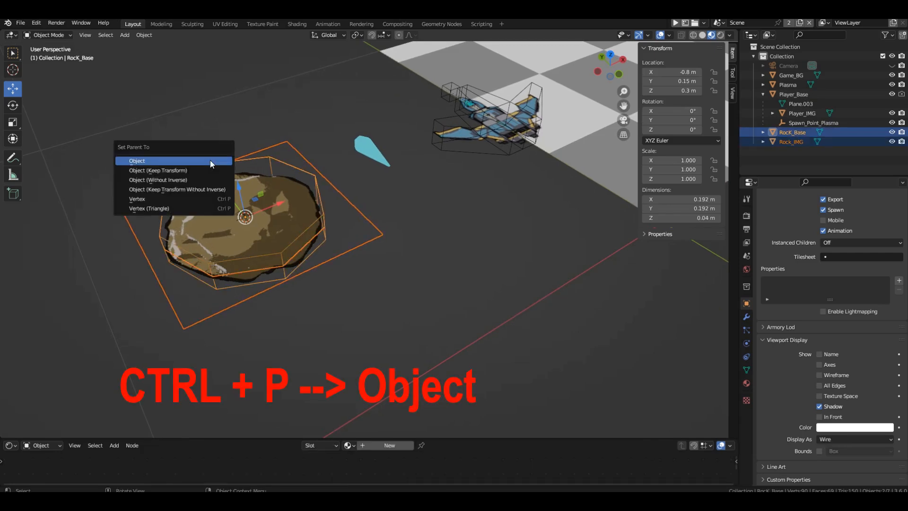
pyautogui.click(136, 161)
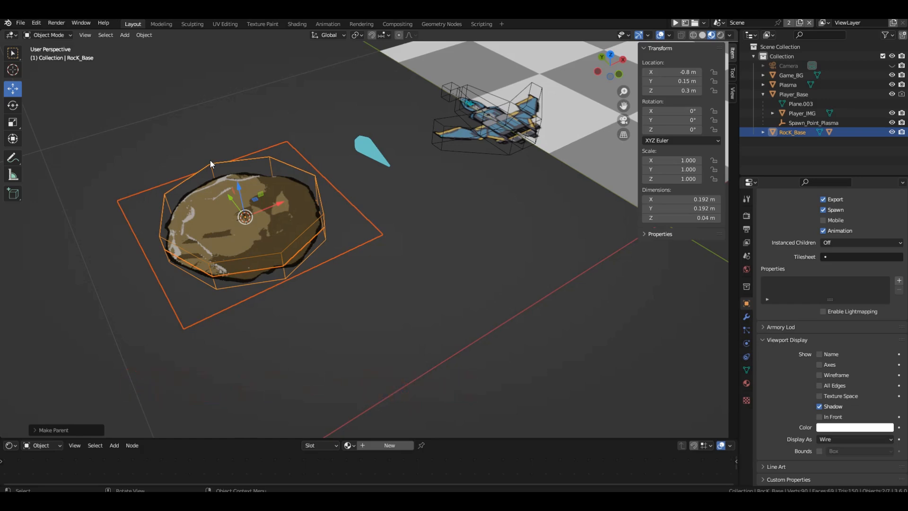